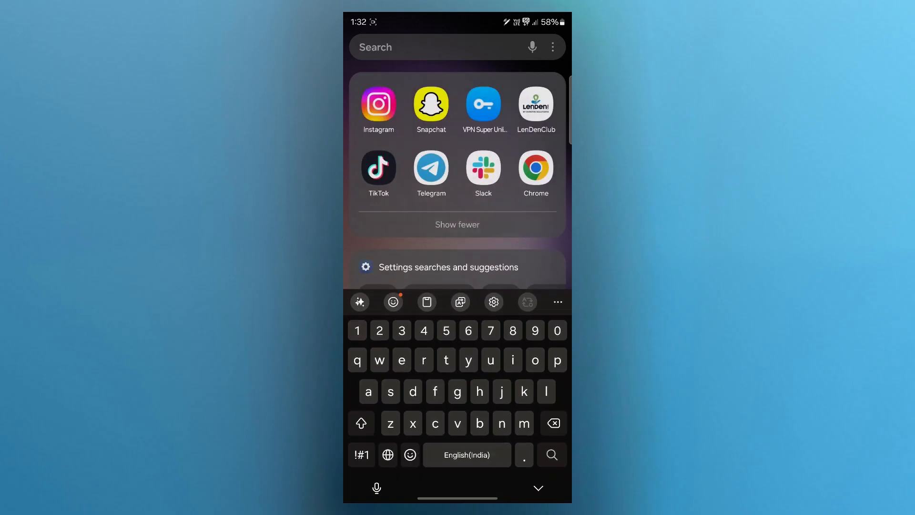
- Launch TikTok from the home screen's app search results
click(482, 104)
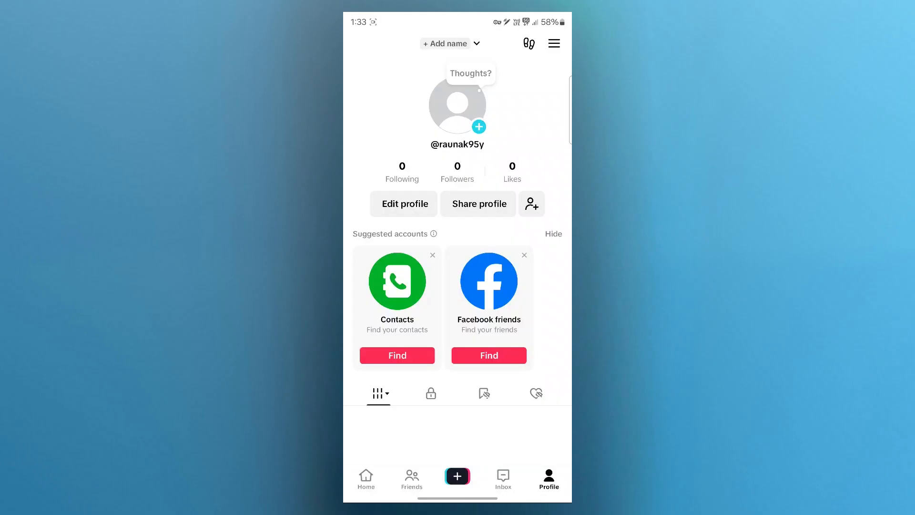
- Go from the Profile menu into Settings and privacy toward Account settings
click(553, 43)
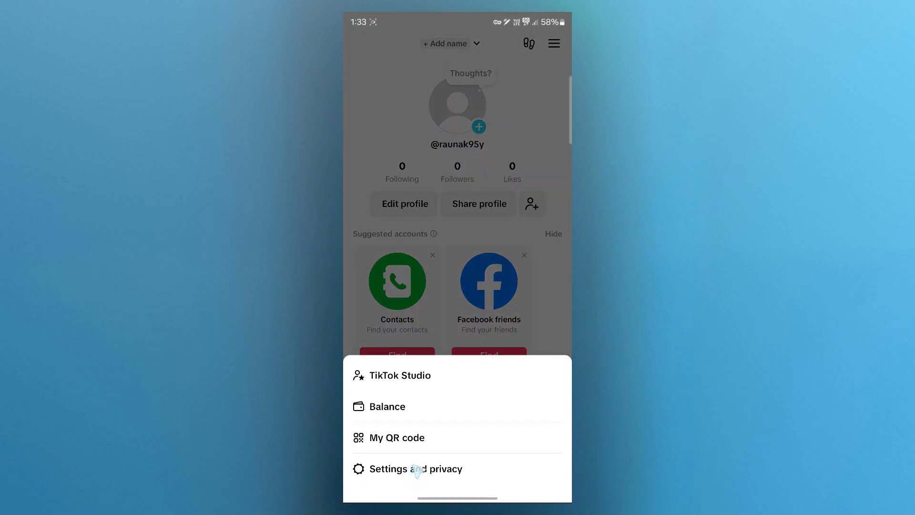
click(417, 469)
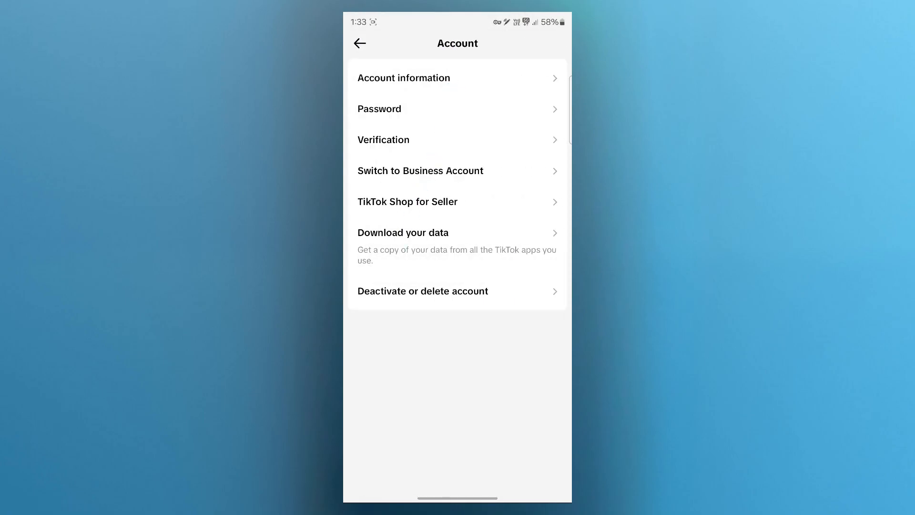
mouse_move(412, 143)
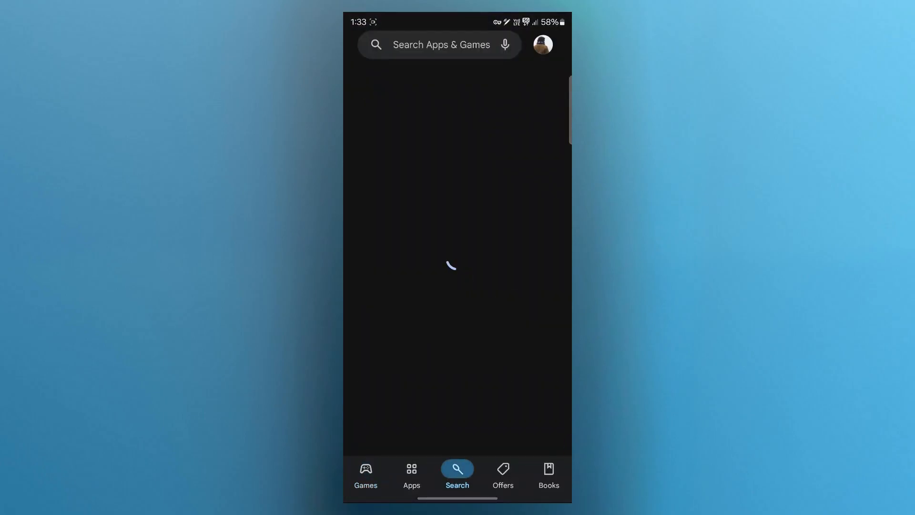
- Search the Play Store for TikTok (typed 'tikotk') to check for an update
click(440, 45)
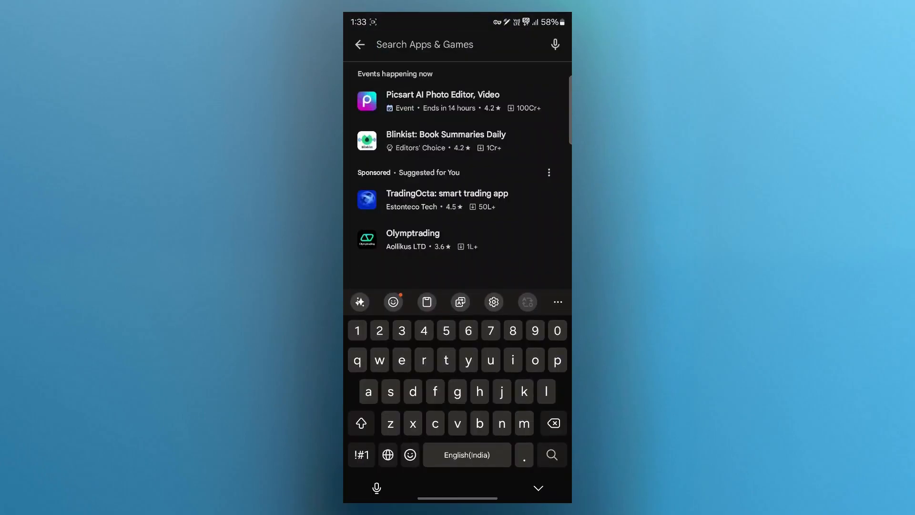
text(tikotk)
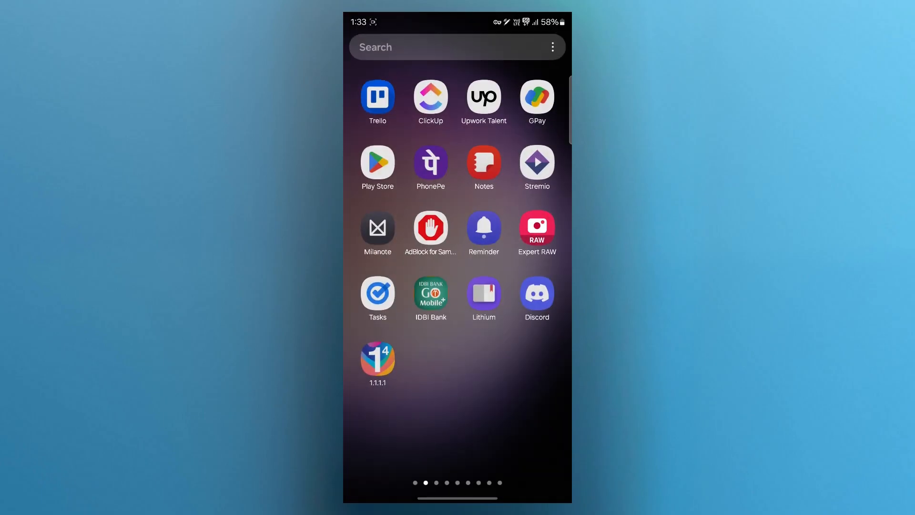
- Clear TikTok's cache from its Android app info Storage page
click(378, 100)
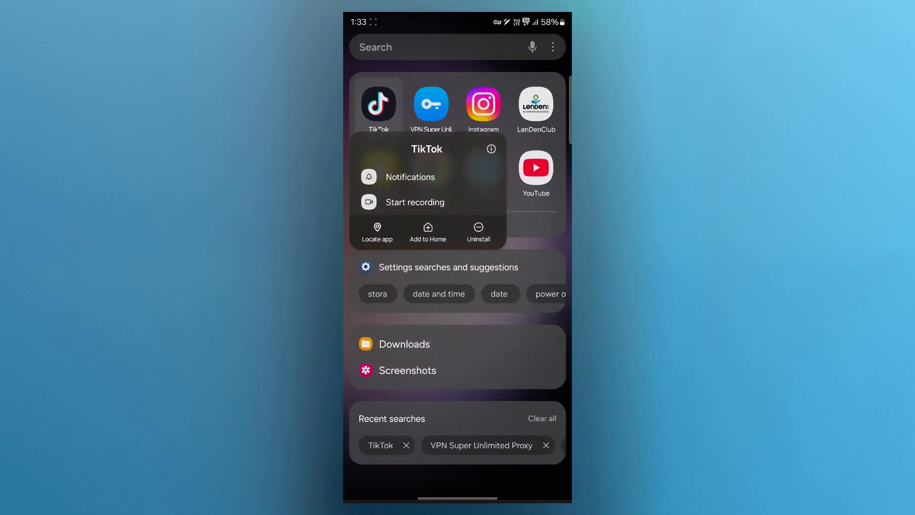
click(491, 149)
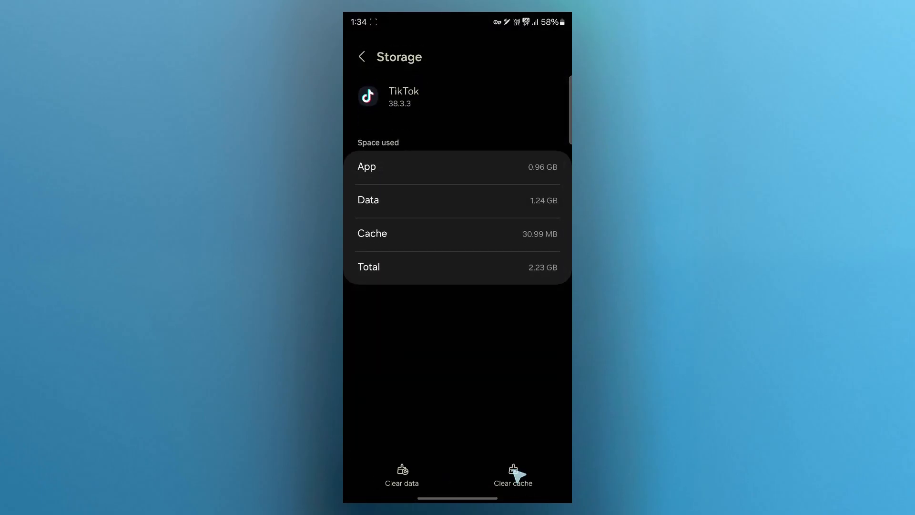
click(513, 473)
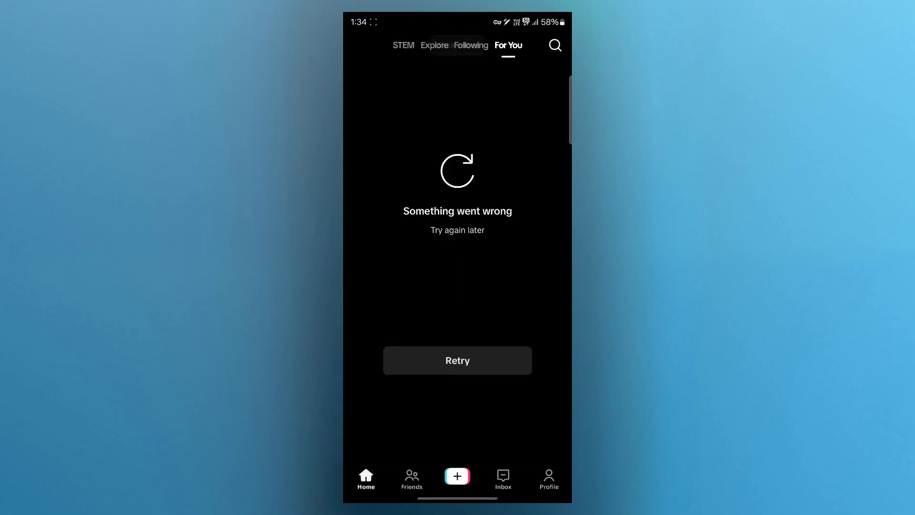
- Return to the TikTok profile page after relaunching the app
click(547, 479)
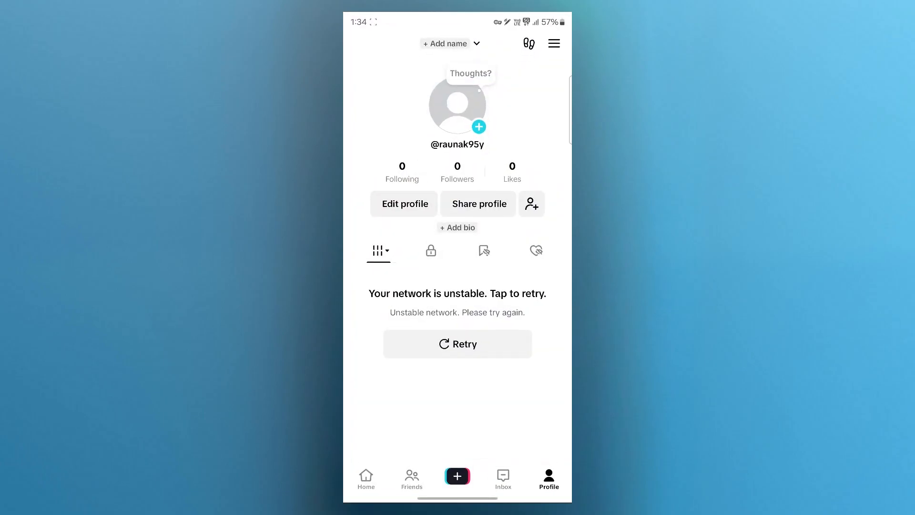
- Reach Report a problem under Support & about in Settings and privacy
click(553, 43)
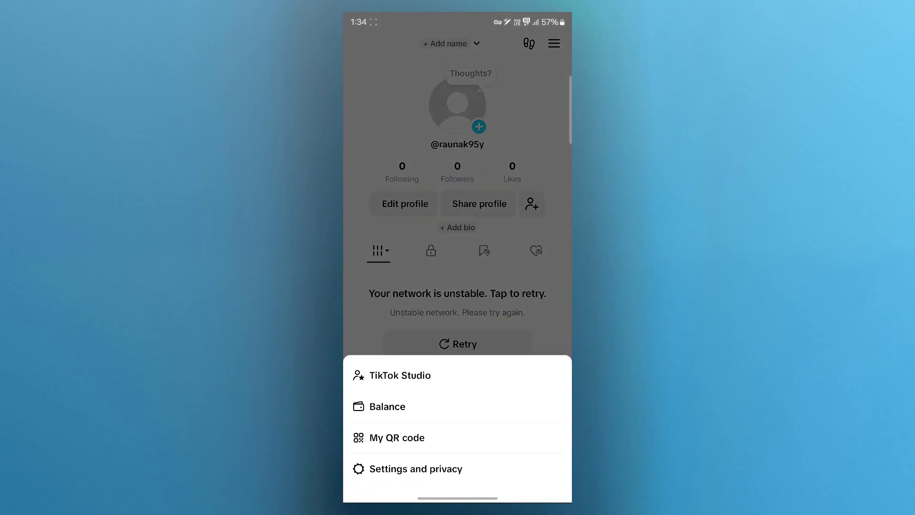
click(416, 468)
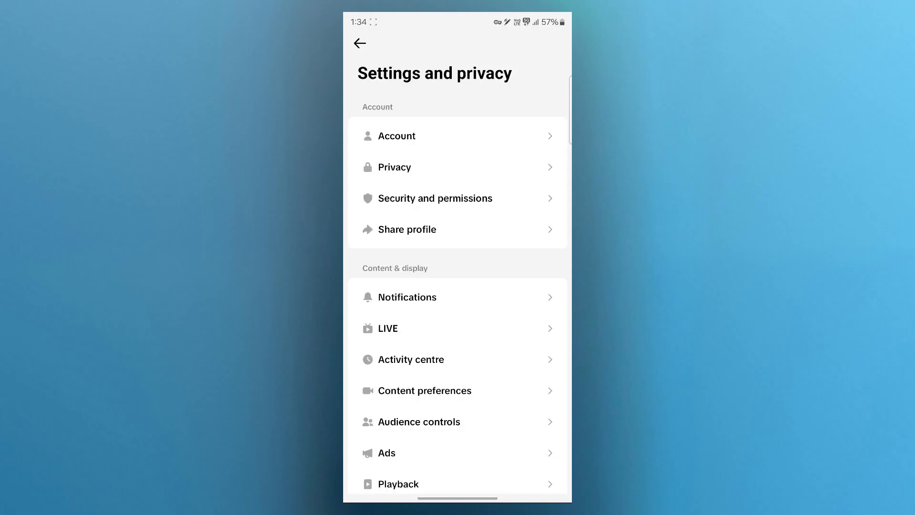
scroll(down, 3)
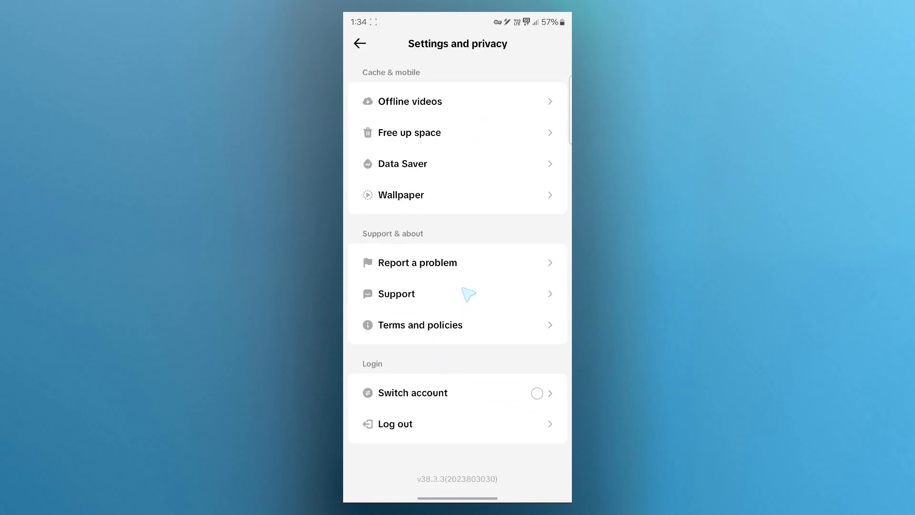
click(395, 294)
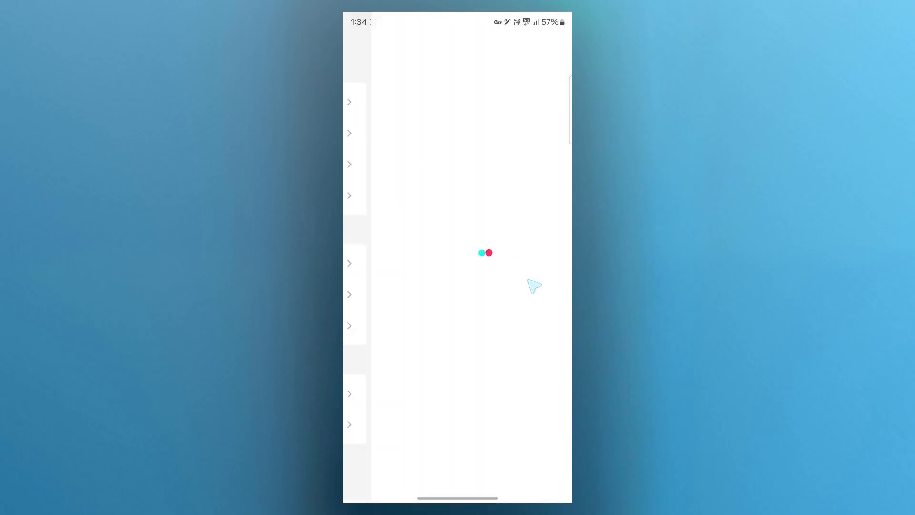